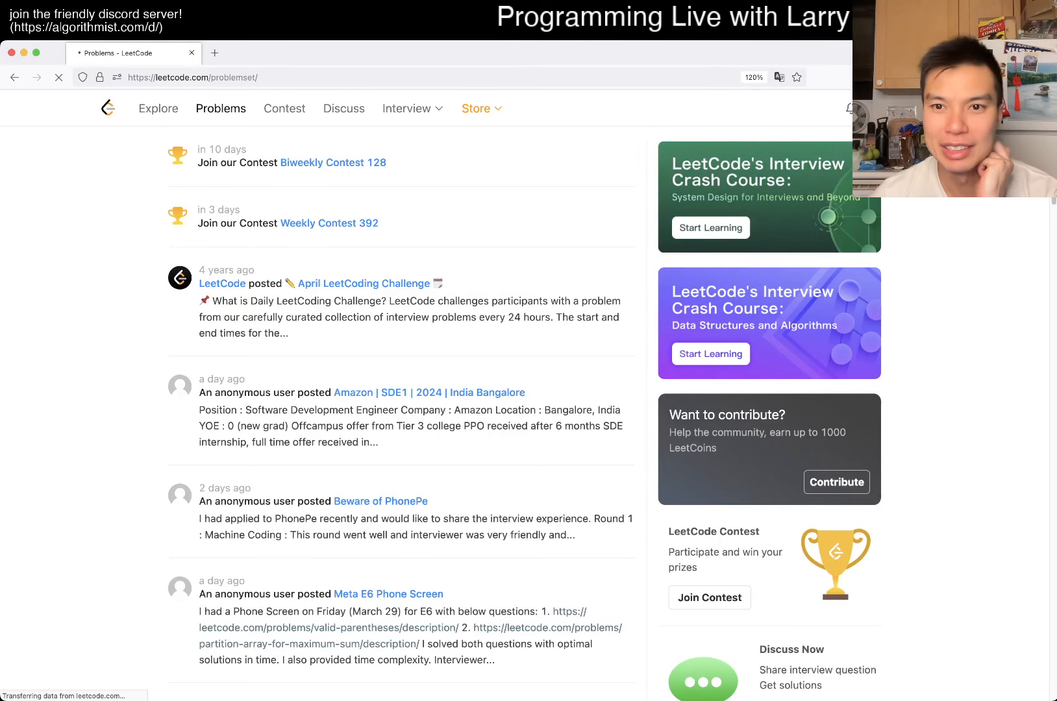
Step: Open problem 1614 Maximum Nesting Depth of the Parentheses from the list and view its Submissions
{"action": "left_click", "coordinate": [221, 108]}
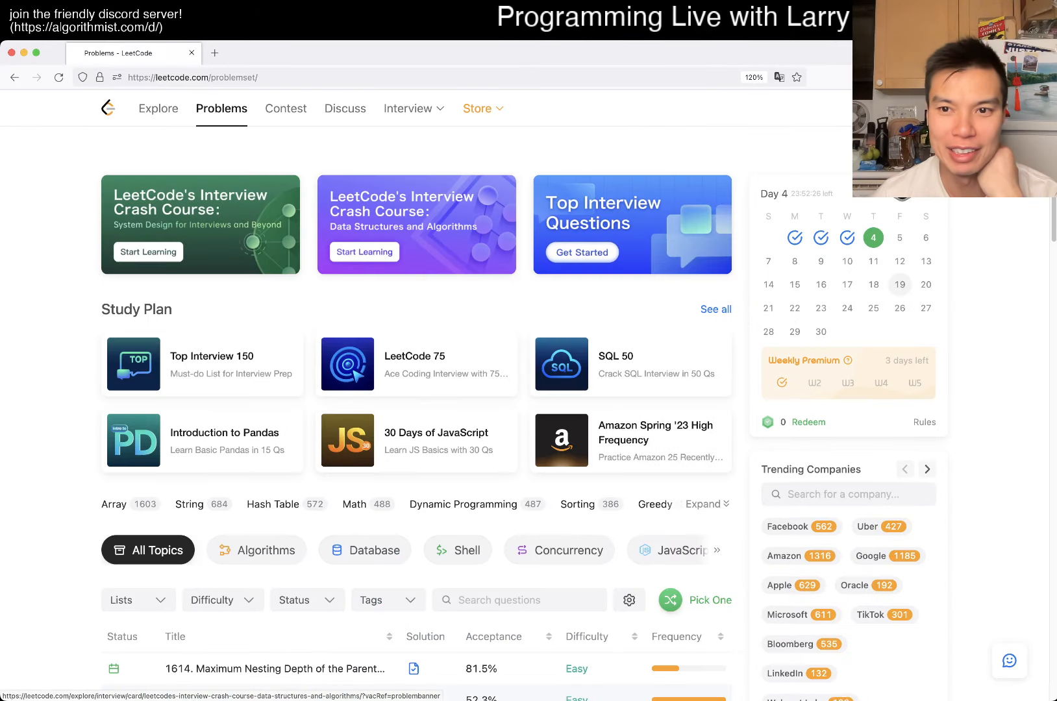
{"action": "left_click", "coordinate": [275, 669]}
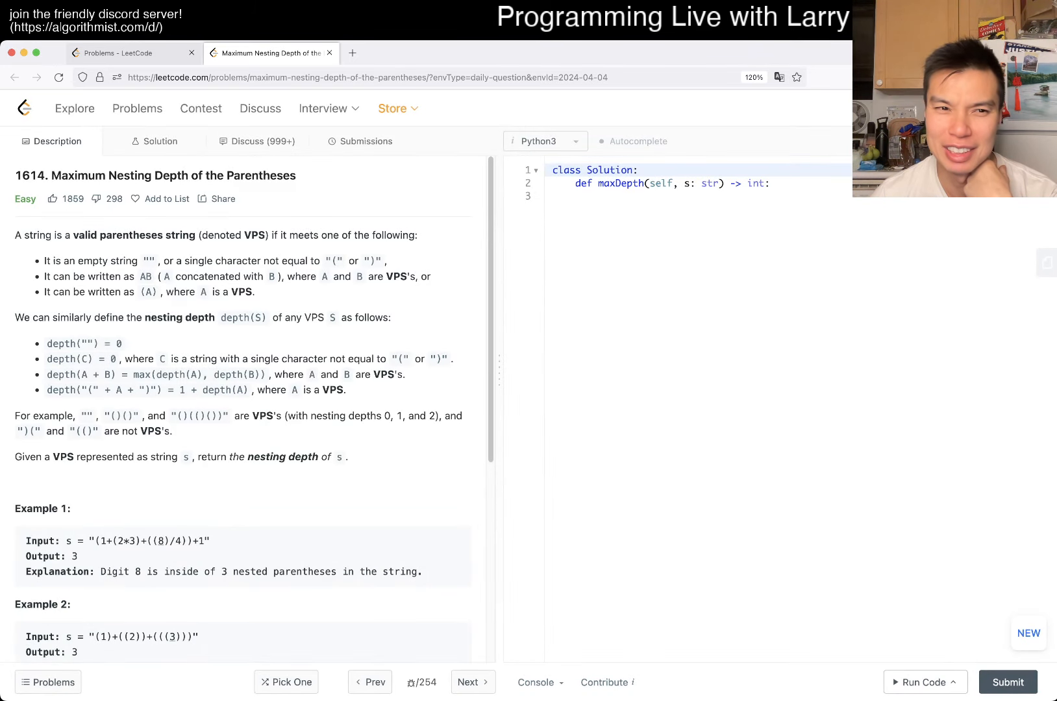
{"action": "left_click", "coordinate": [366, 142]}
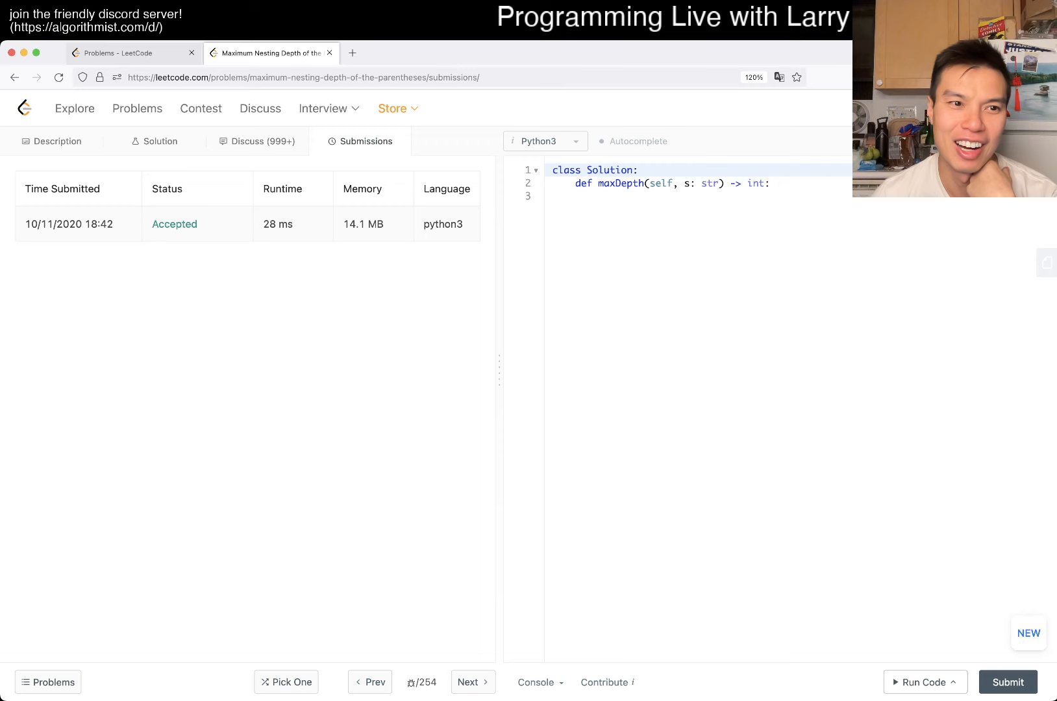
Step: Return to the Description view of problem 1614 beside the Python template
{"action": "left_click", "coordinate": [52, 141]}
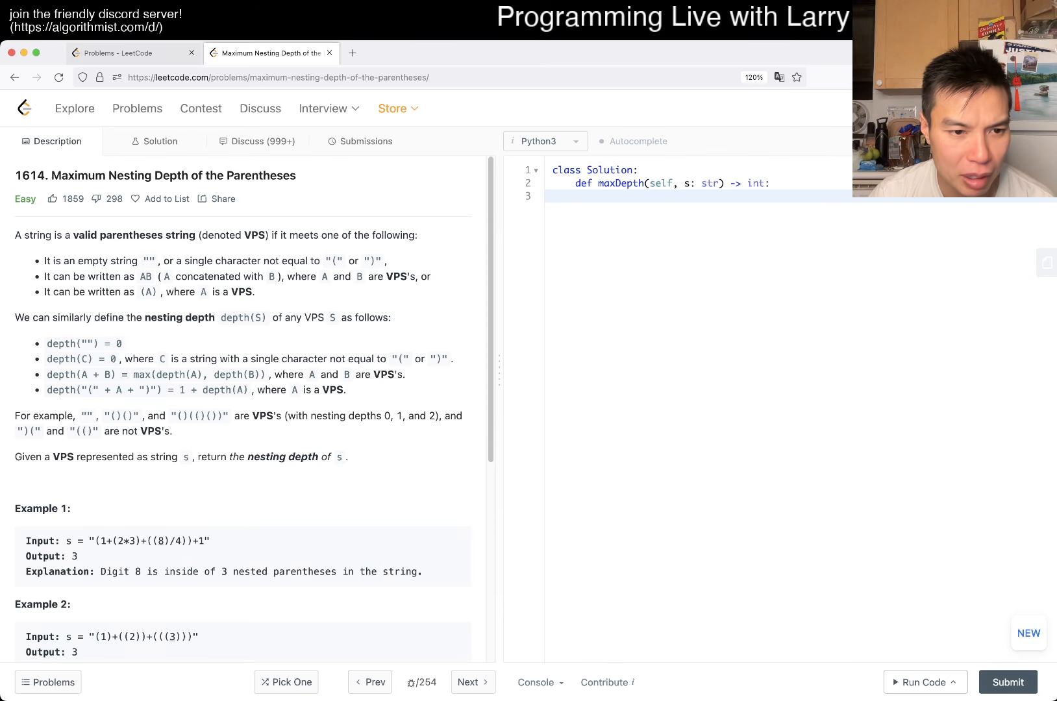
{"action": "double_click", "coordinate": [125, 540]}
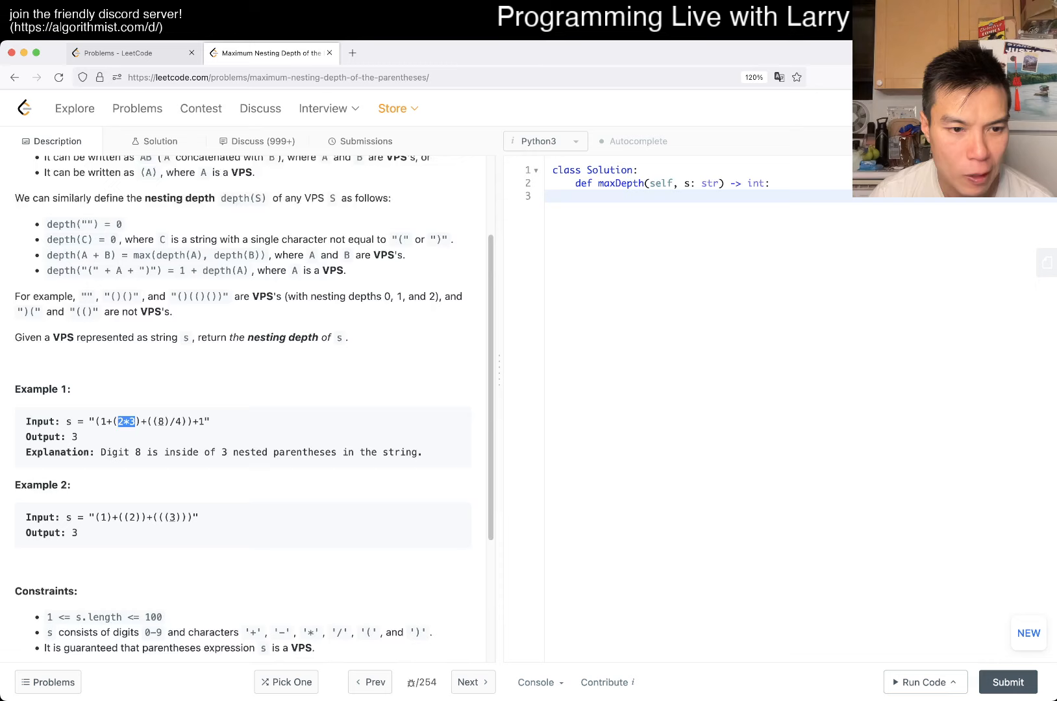
{"action": "scroll", "scroll_direction": "down", "scroll_amount": 3}
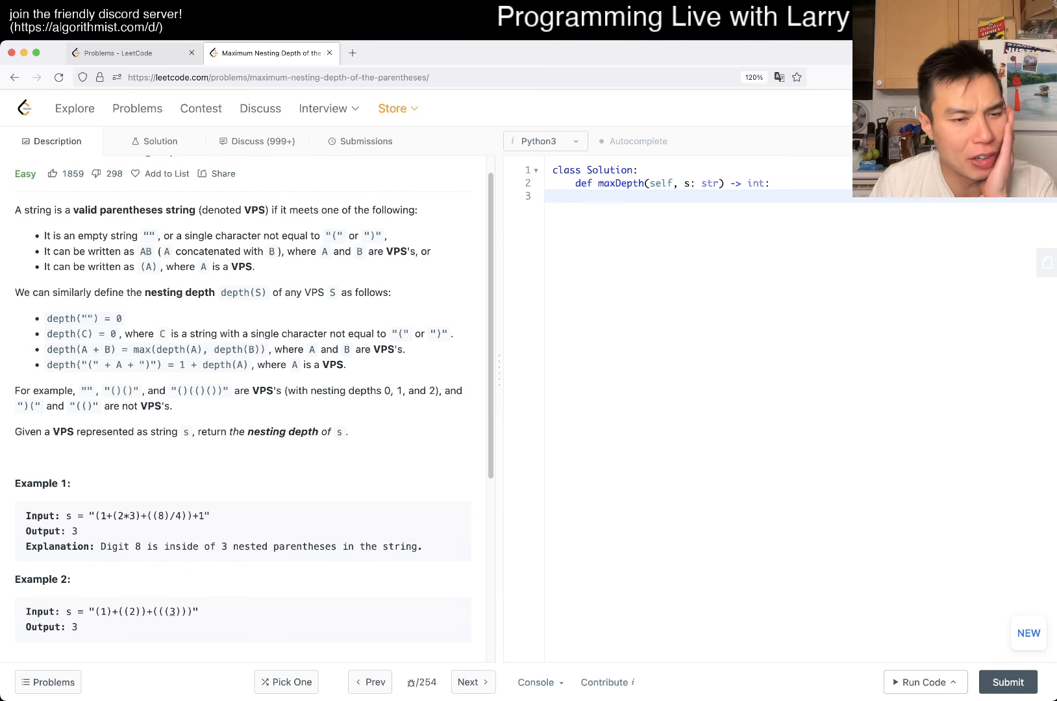
{"action": "scroll", "scroll_direction": "down", "scroll_amount": 3}
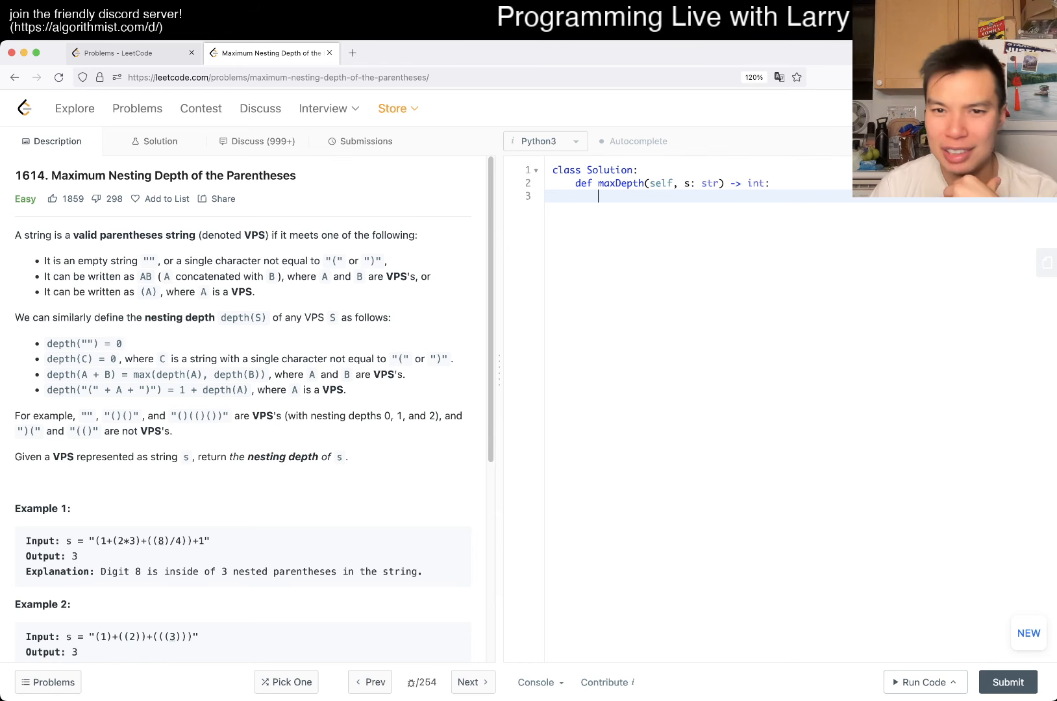
Step: Initialise N = len(s), mx = 0, current = 0 and begin the loop branch for c == "("
{"action": "type", "text": "N = len"}
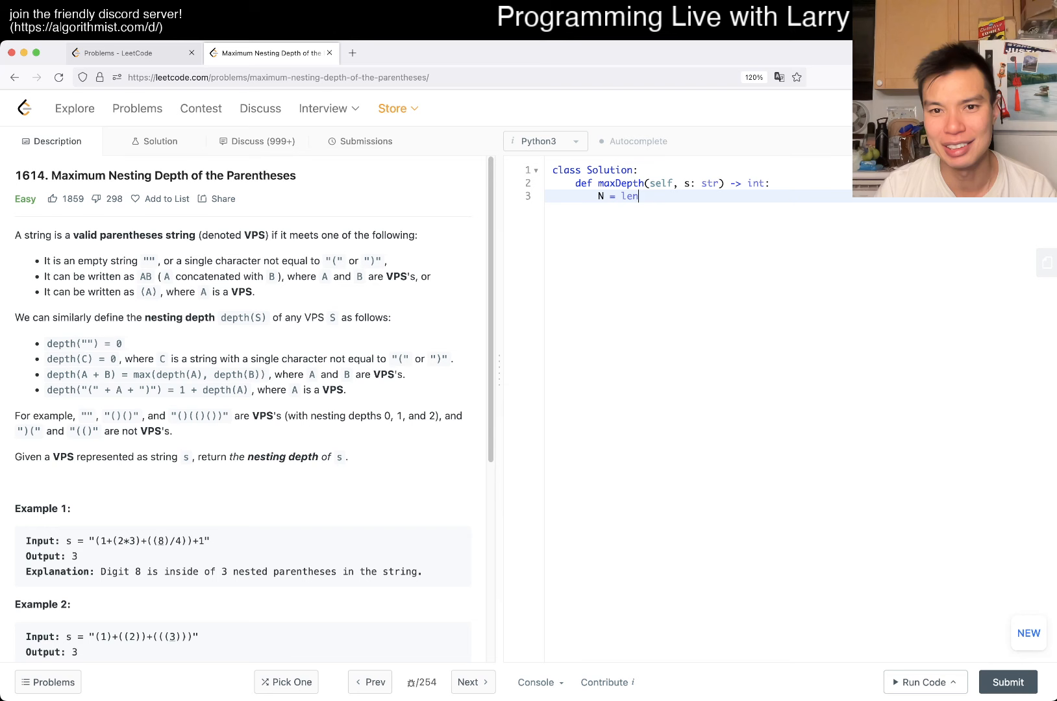
{"action": "type", "text": "(s)"}
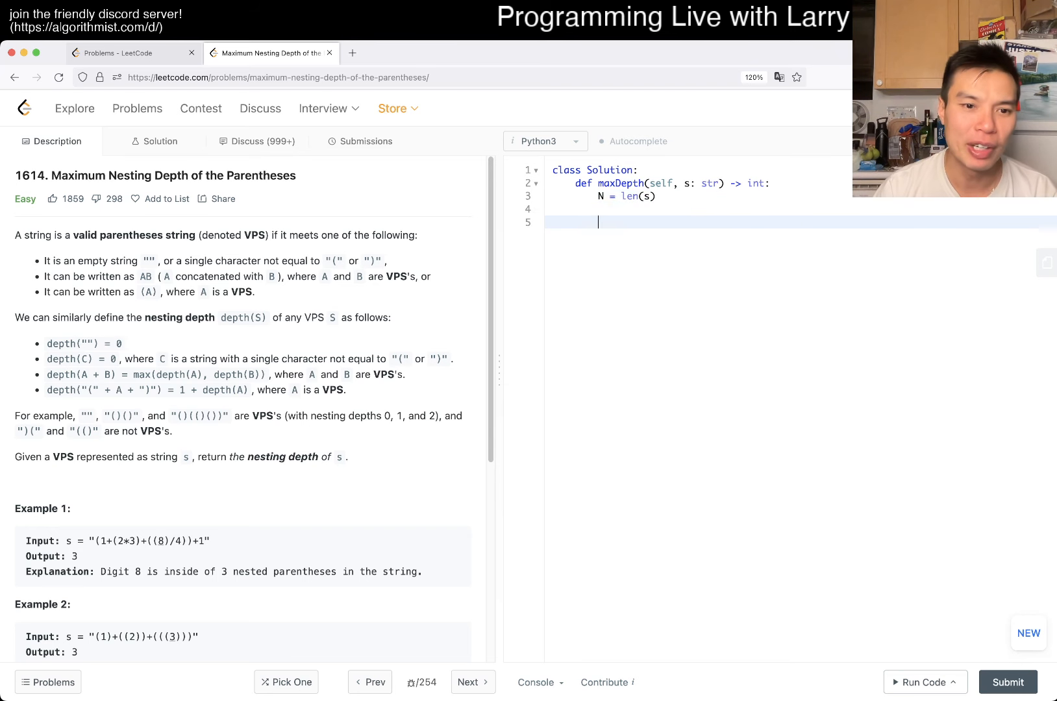
{"action": "scroll", "scroll_direction": "down", "scroll_amount": 3}
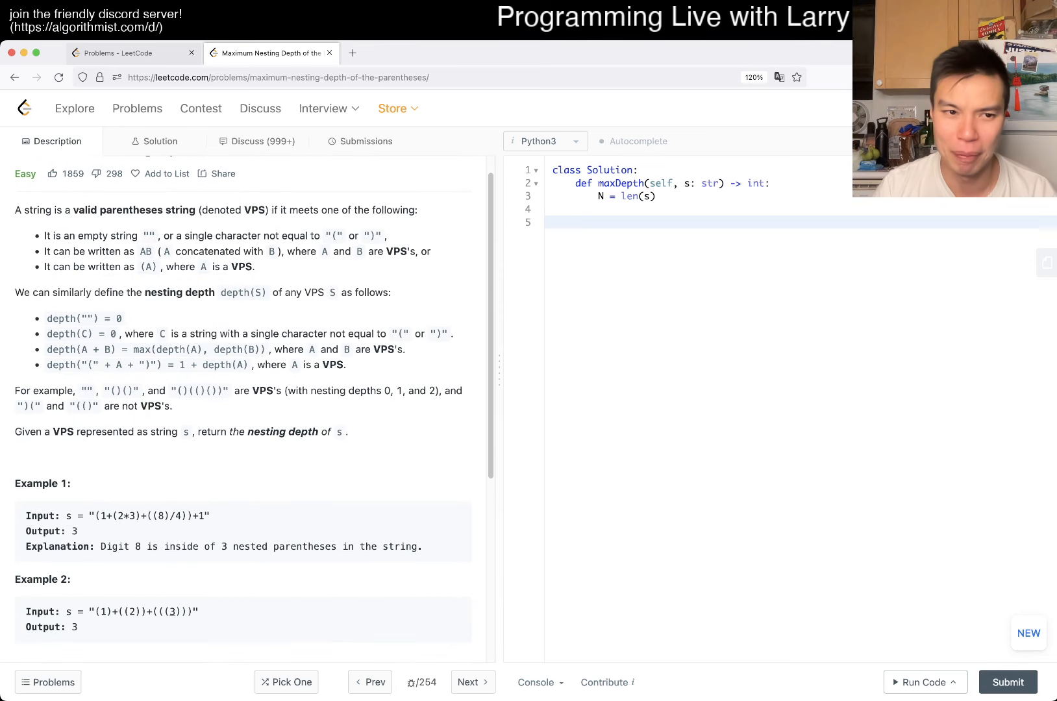
{"action": "type", "text": "ma"}
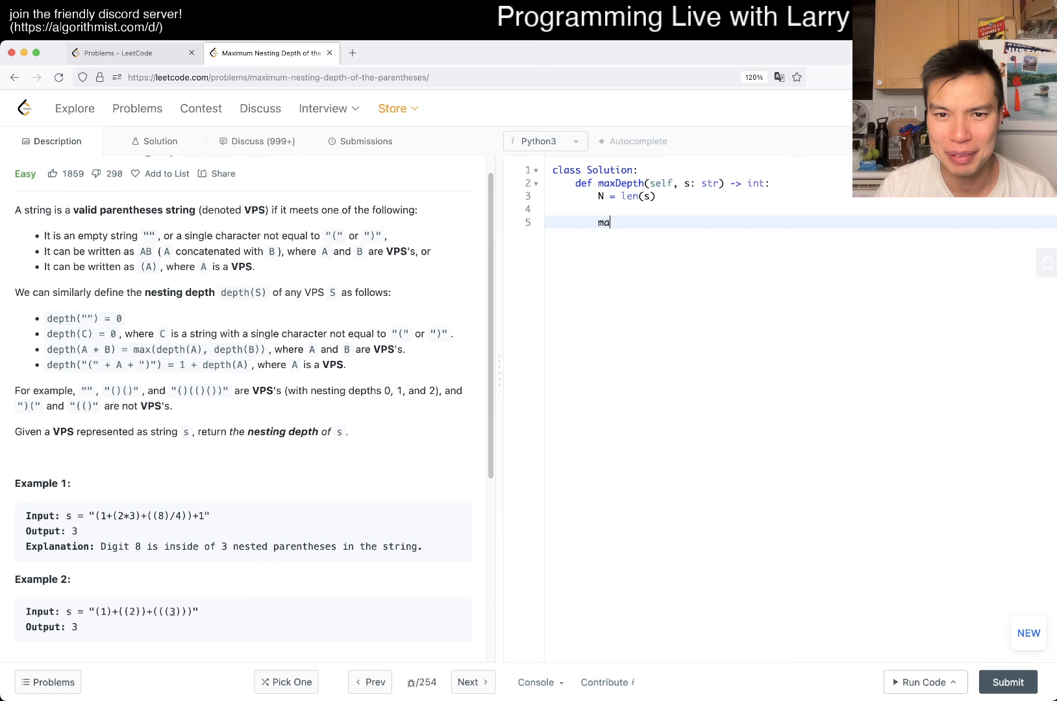
{"action": "type", "text": "x"}
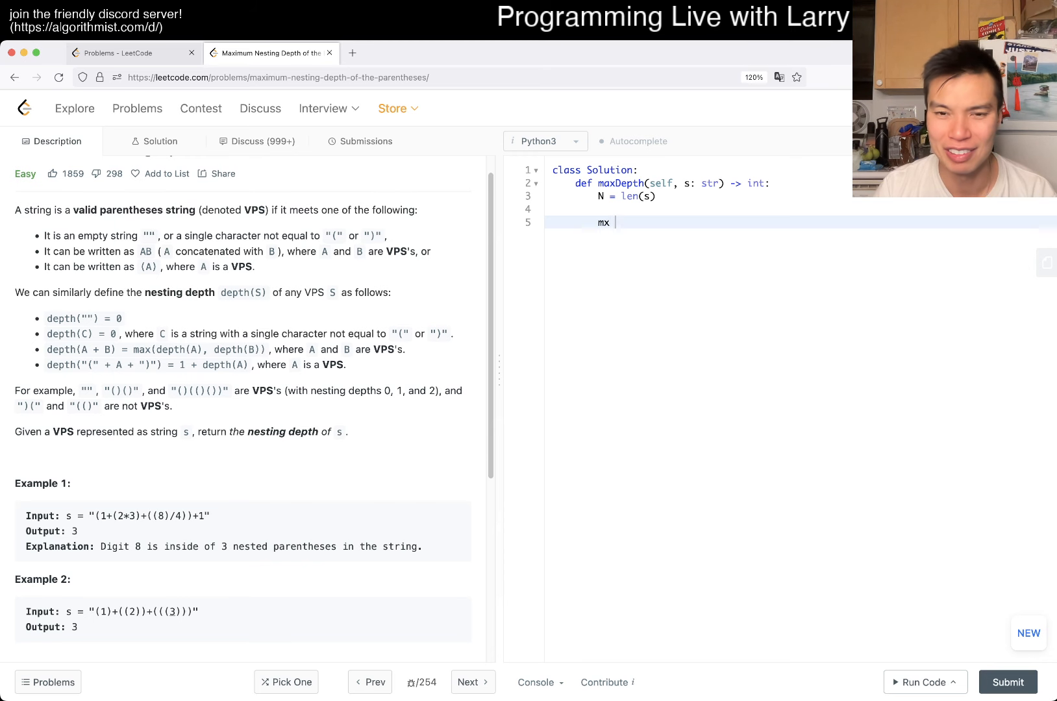
{"action": "type", "text": "= 0"}
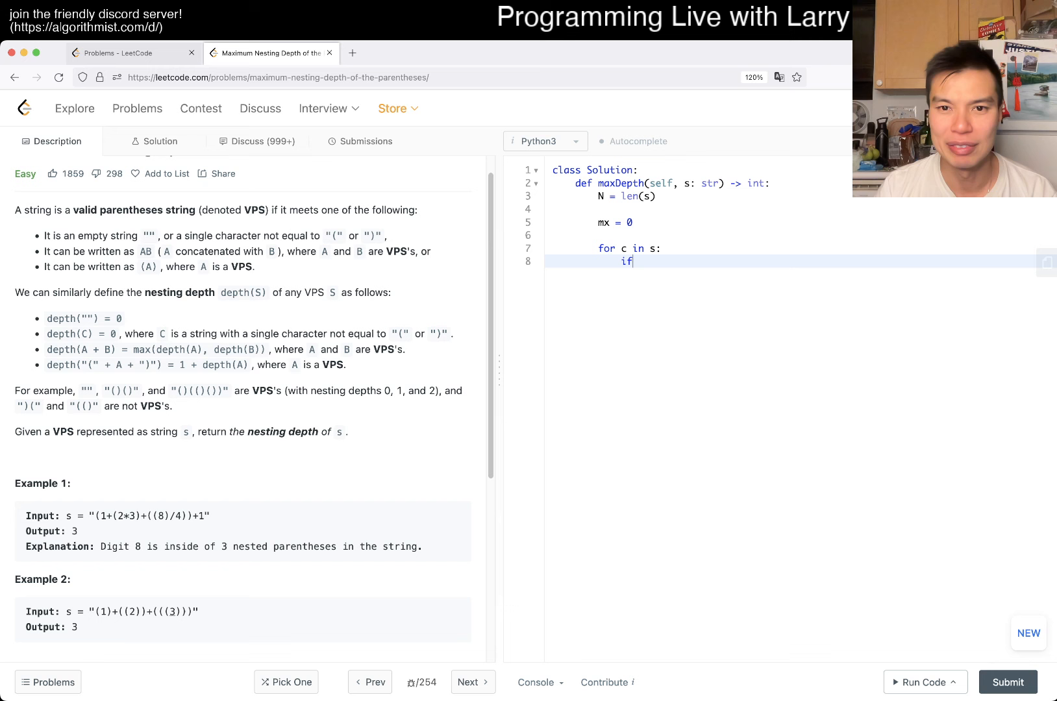
{"action": "type", "text": "c == \"(\")\""}
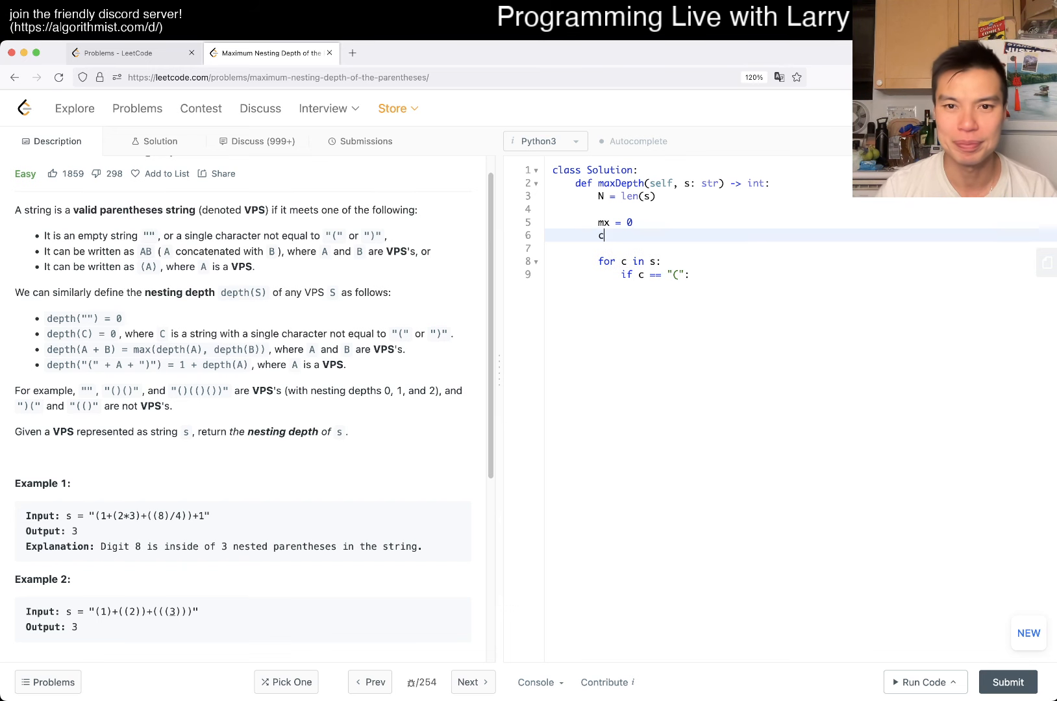
{"action": "type", "text": "urrent = 0"}
{"action": "type", "text": "current += 1"}
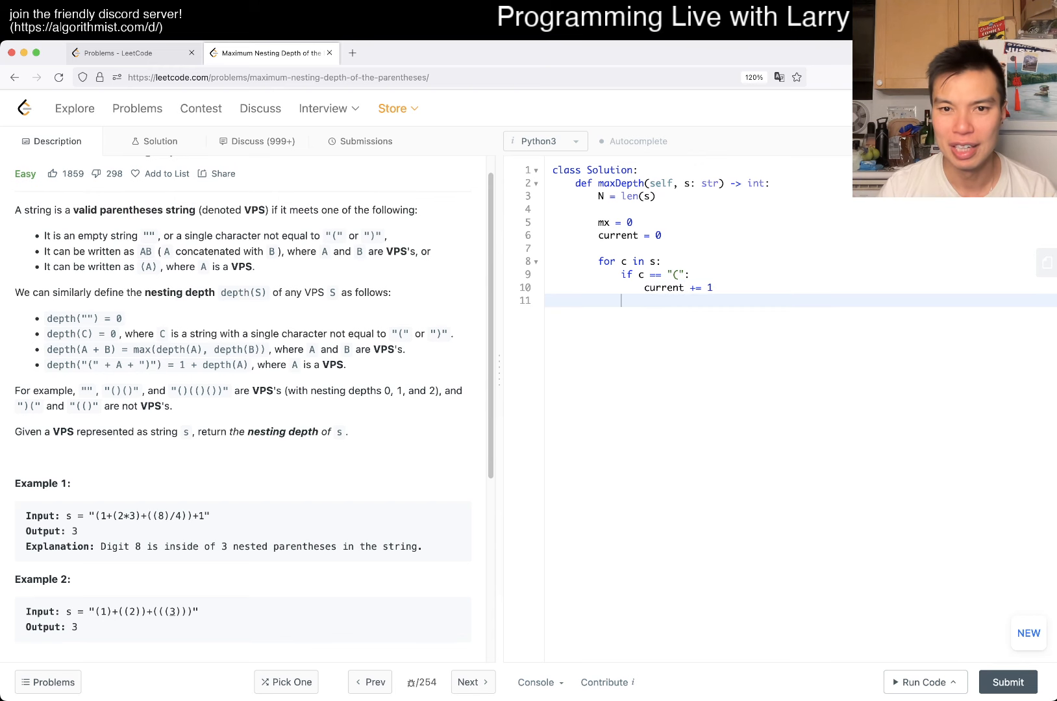
Step: Add the elif c == ")" branch, mx = max(mx, current), and return mx
{"action": "type", "text": "elif c == \")\":"}
{"action": "type", "text": "current -= 1"}
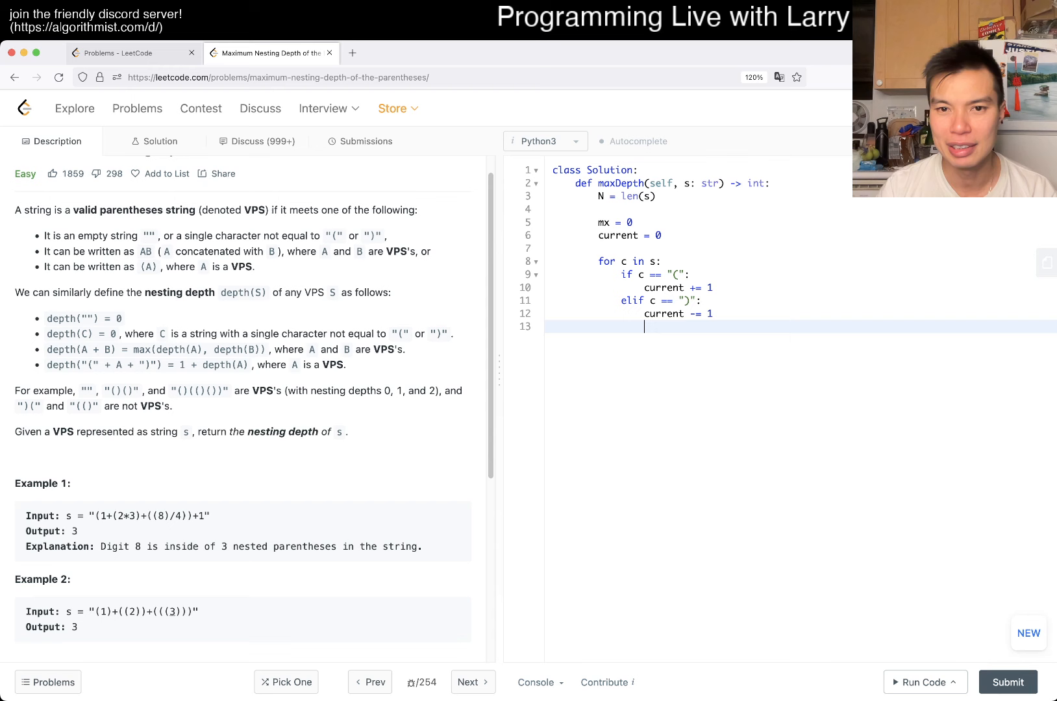
{"action": "key", "text": "Return"}
{"action": "type", "text": "mx"}
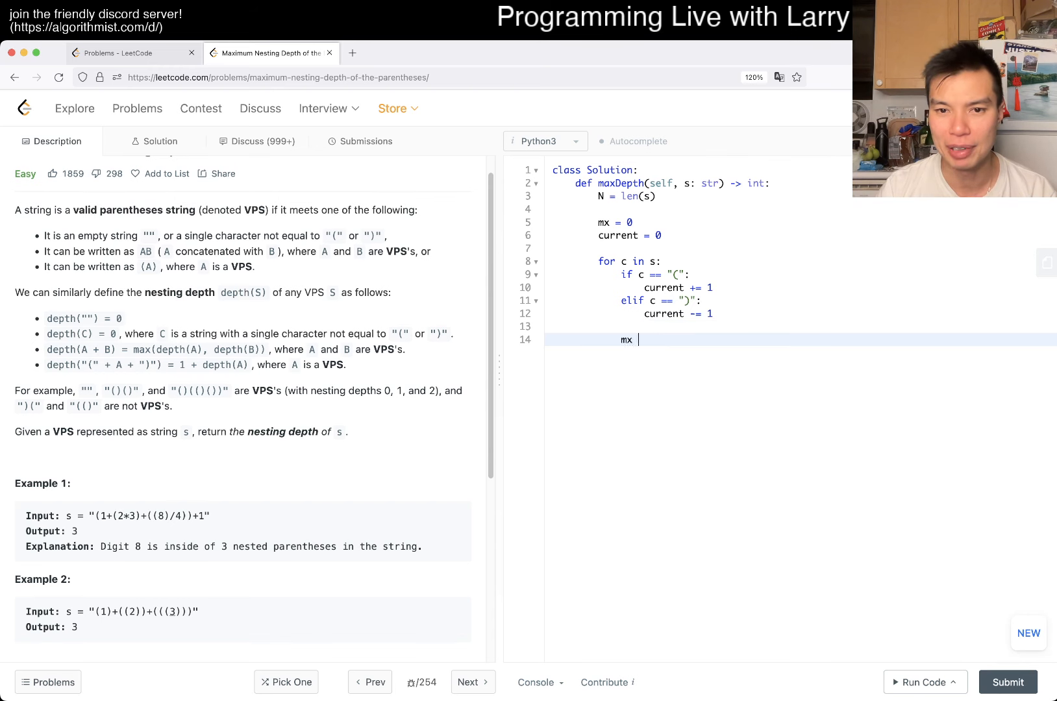
{"action": "type", "text": "= max(mx, current)"}
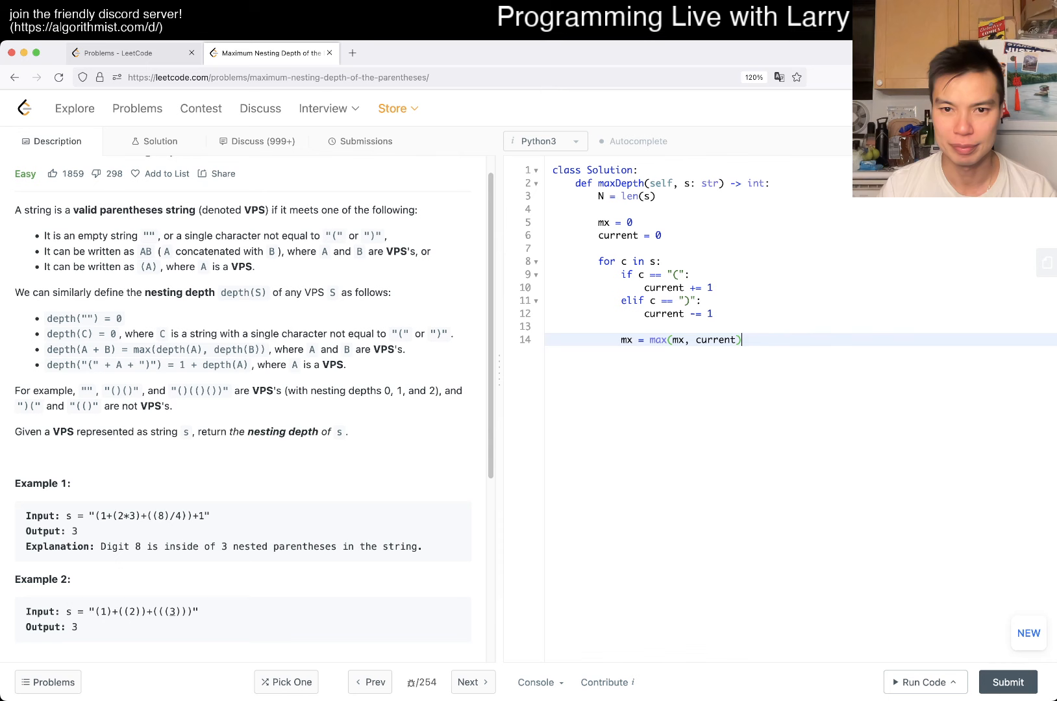
{"action": "type", "text": "return mx"}
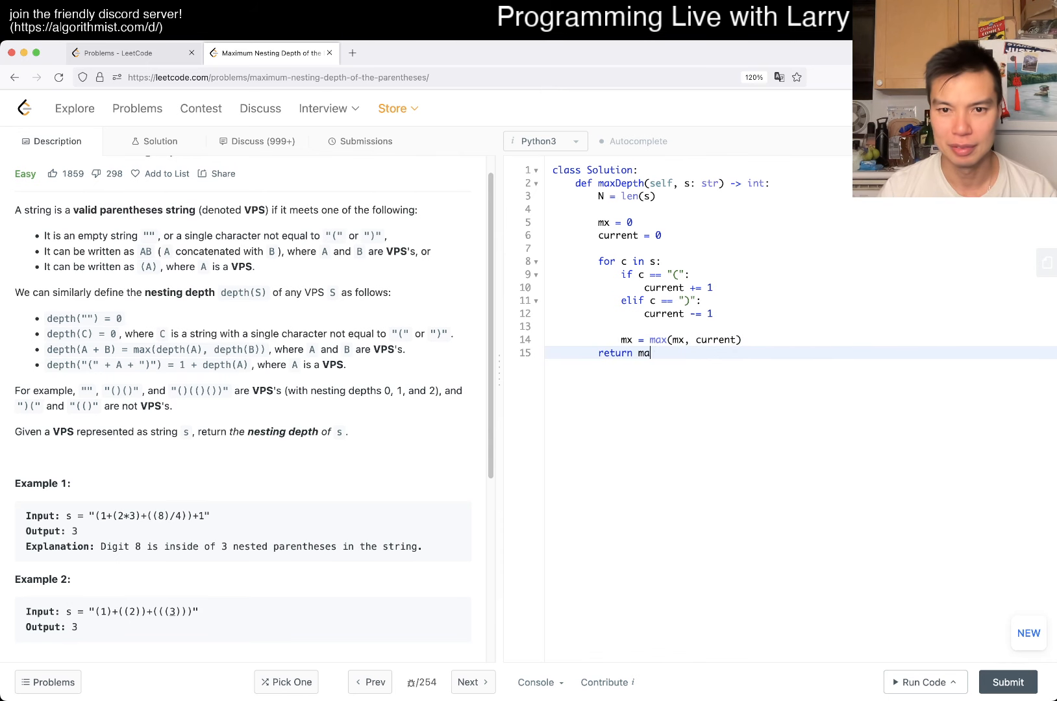
{"action": "type", "text": "x"}
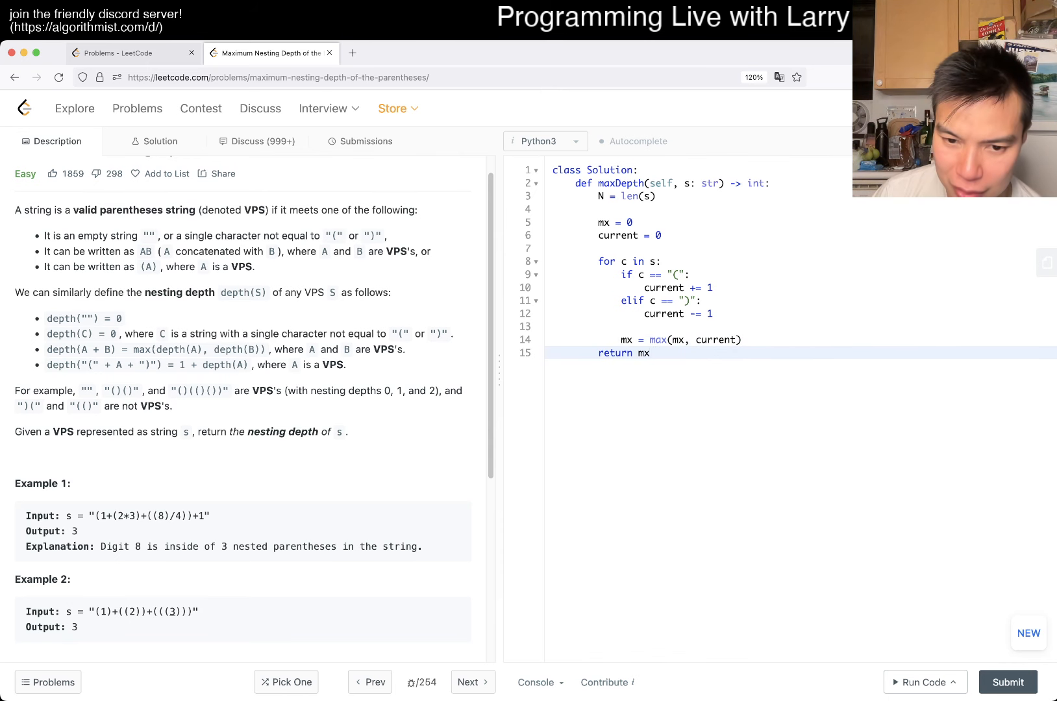
Step: Run the solution on the example tests, getting Accepted with outputs 3 and 3
{"action": "left_click", "coordinate": [922, 682]}
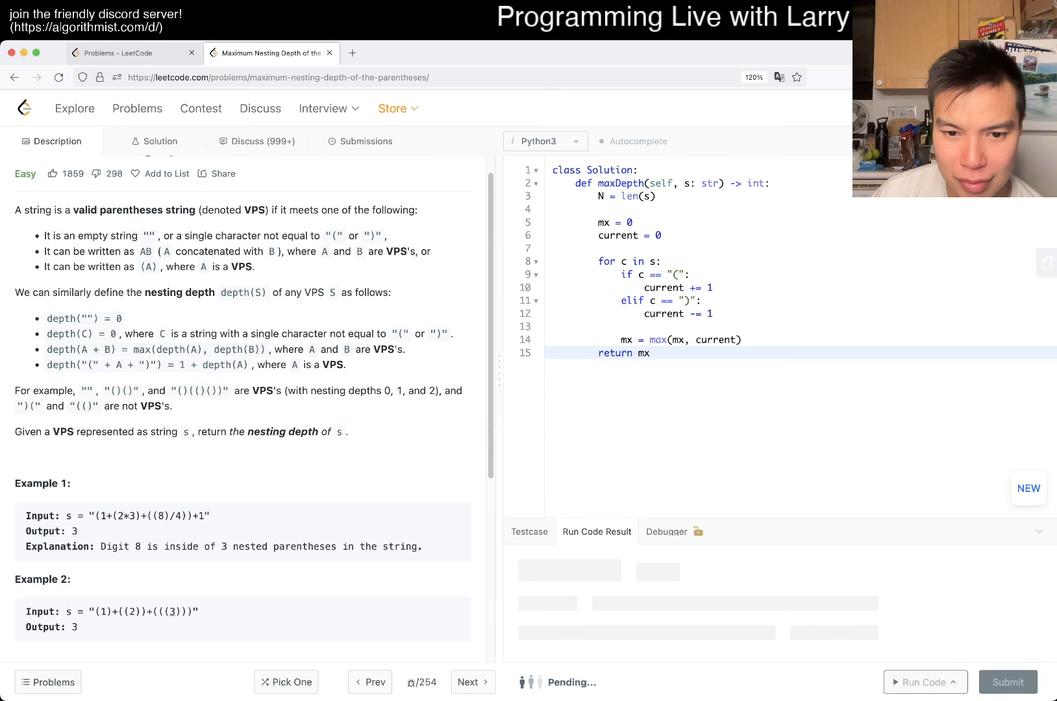
{"action": "left_click", "coordinate": [924, 682]}
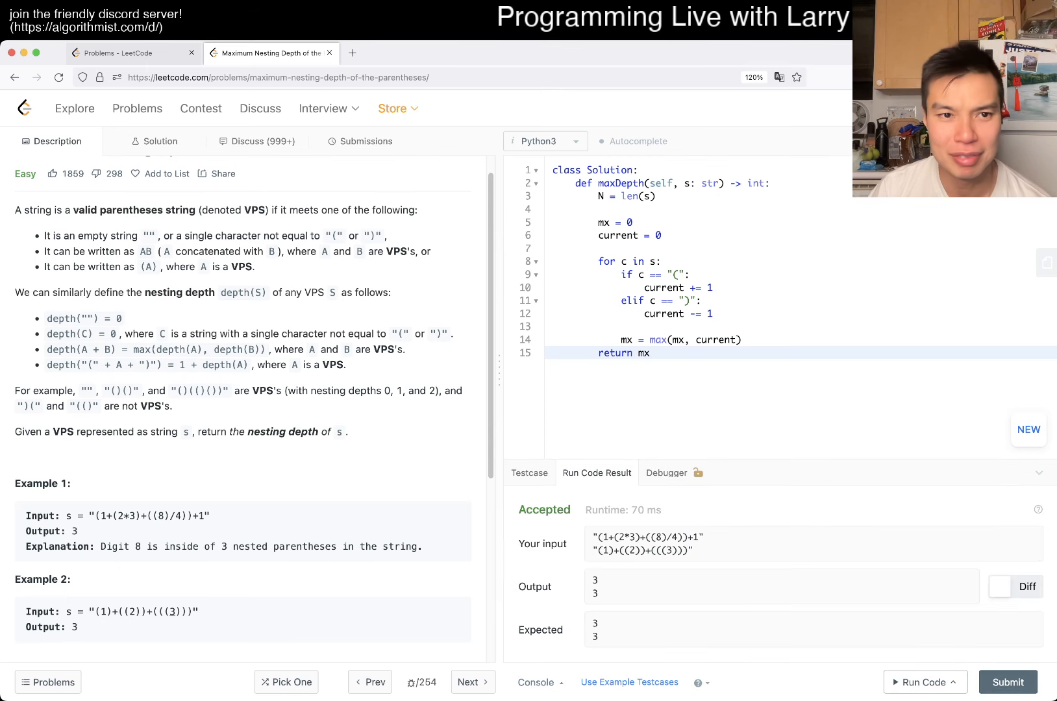
{"action": "left_click", "coordinate": [1007, 682]}
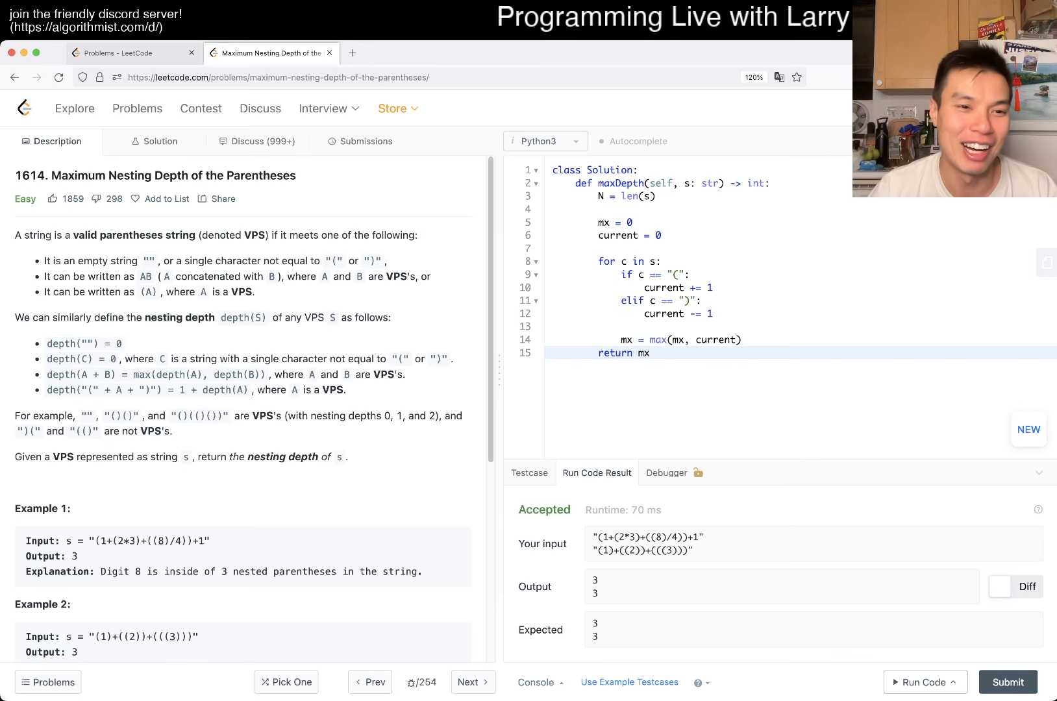
{"action": "left_click", "coordinate": [648, 353]}
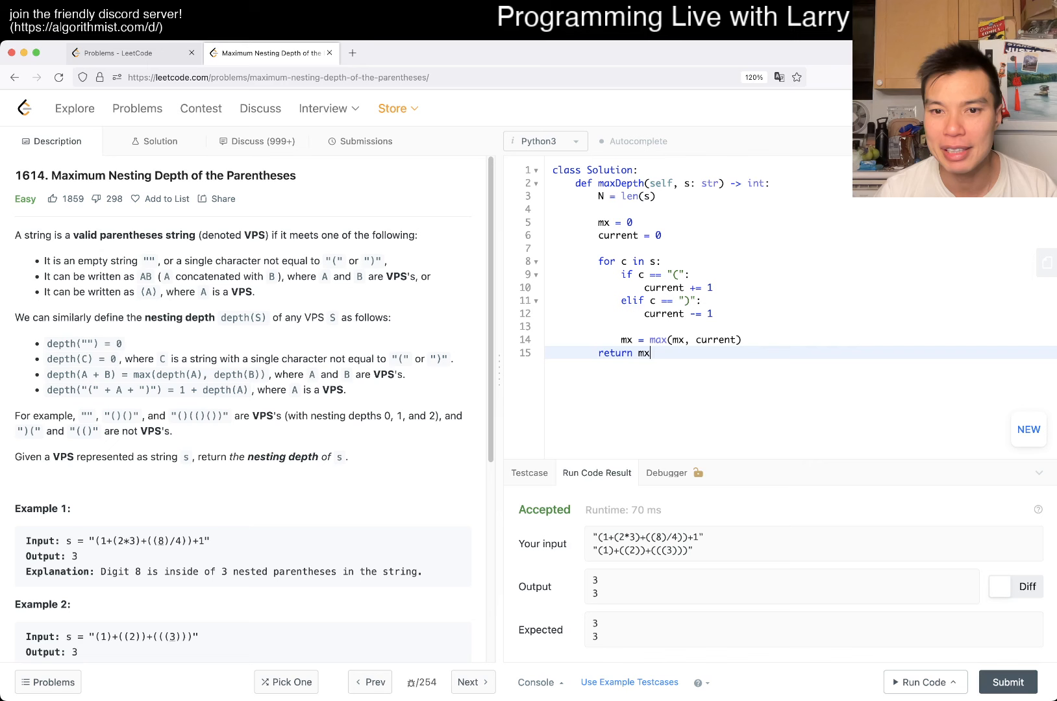